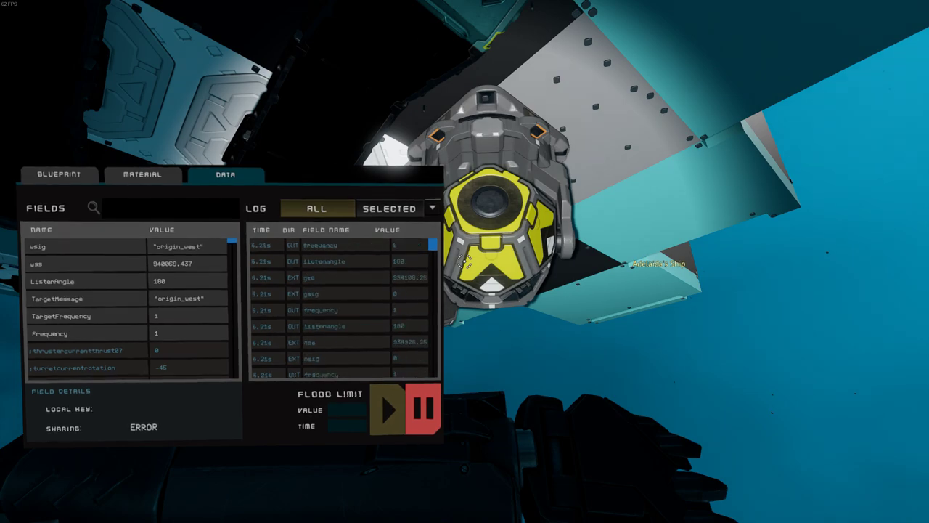
Use the generator and throttle levers so the Location and Velocity displays show live readings.
{"action": "left_click", "coordinate": [187, 263]}
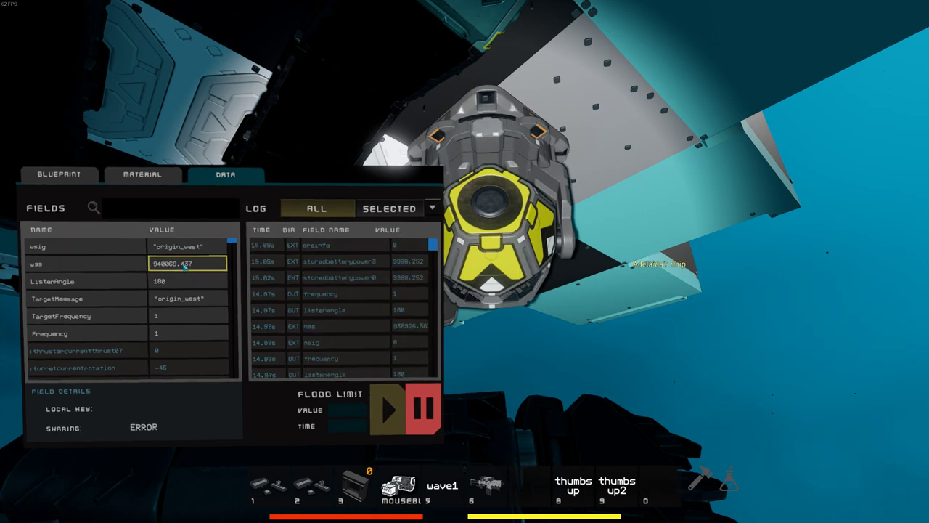
{"action": "left_click", "coordinate": [187, 299]}
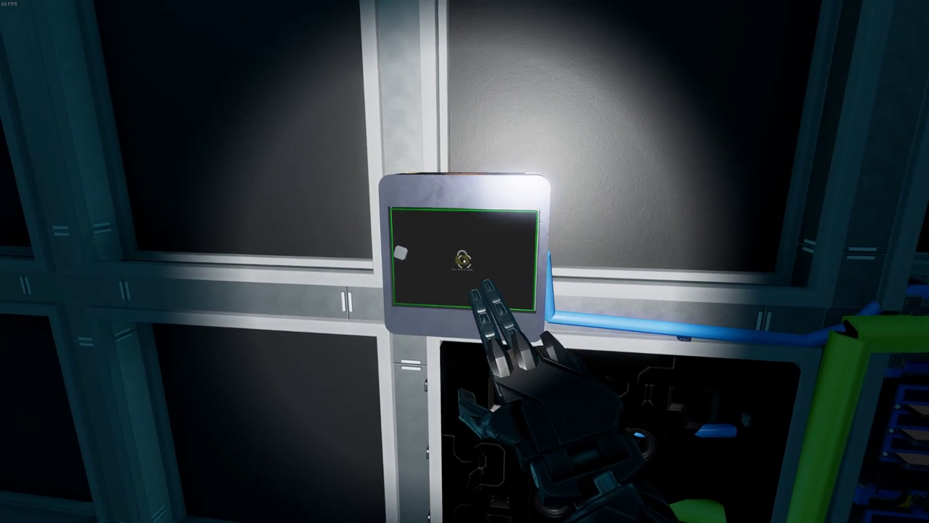
{"action": "left_click", "coordinate": [464, 259]}
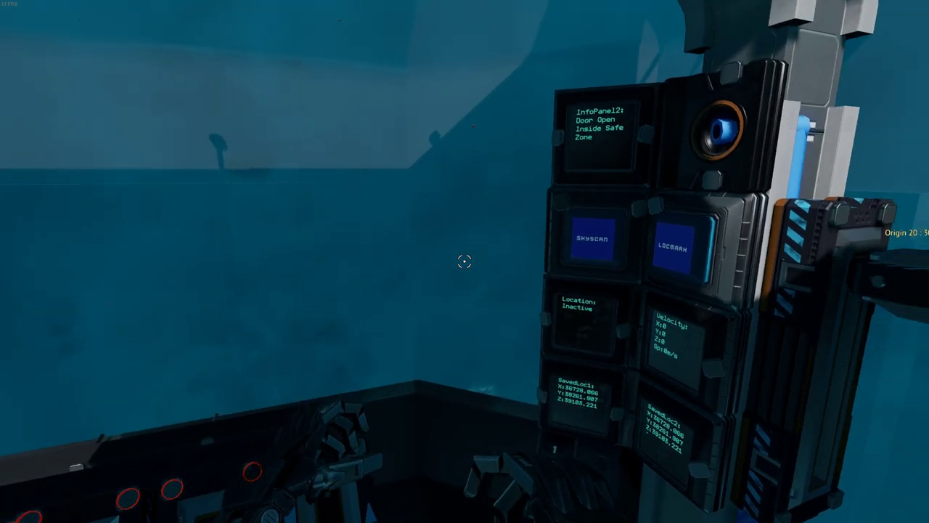
{"action": "mouse_move", "coordinate": [465, 262]}
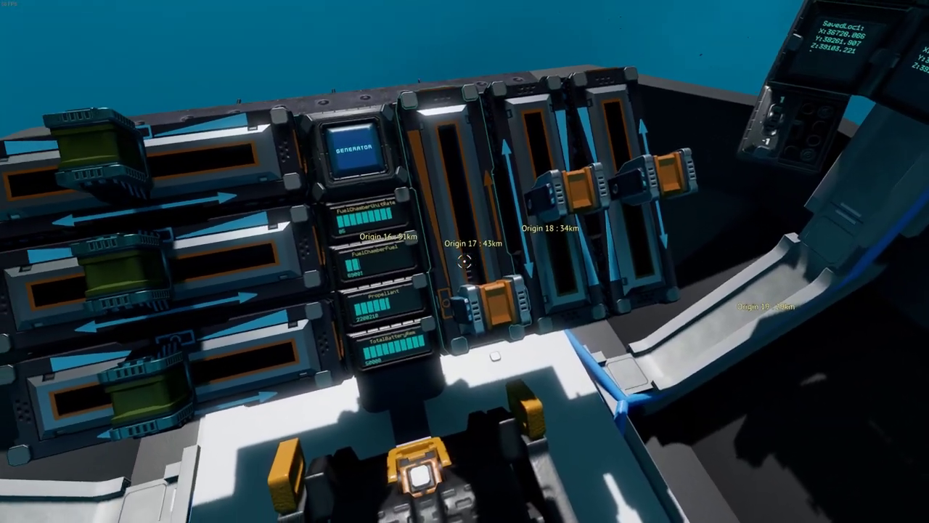
{"action": "mouse_move", "coordinate": [464, 261]}
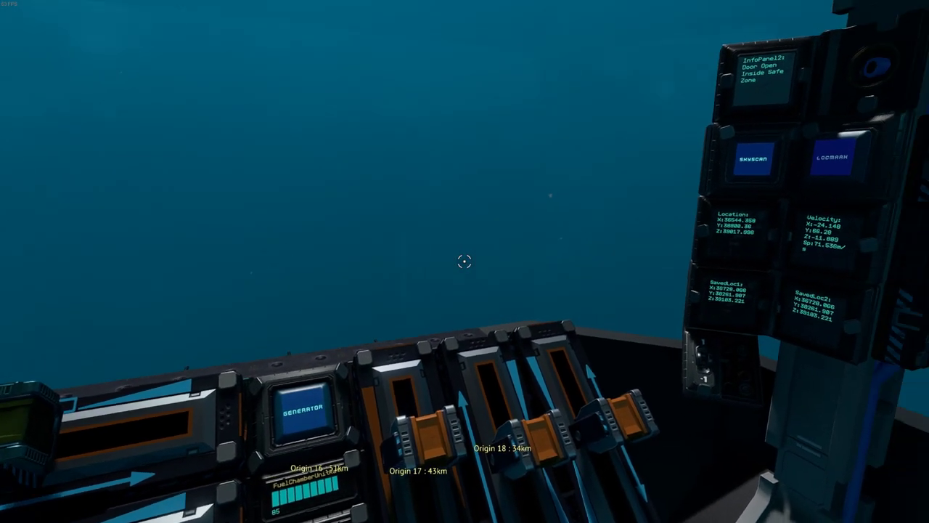
{"action": "mouse_move", "coordinate": [465, 262]}
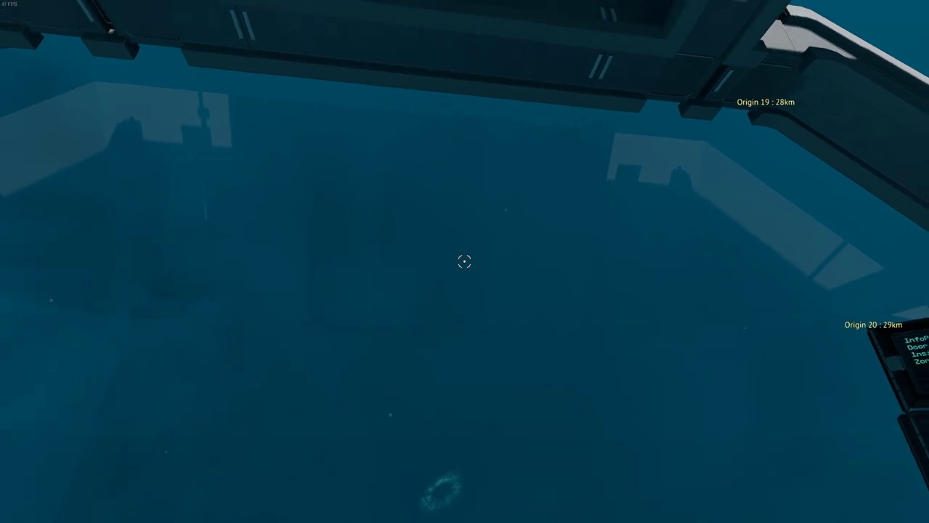
{"action": "mouse_move", "coordinate": [465, 262]}
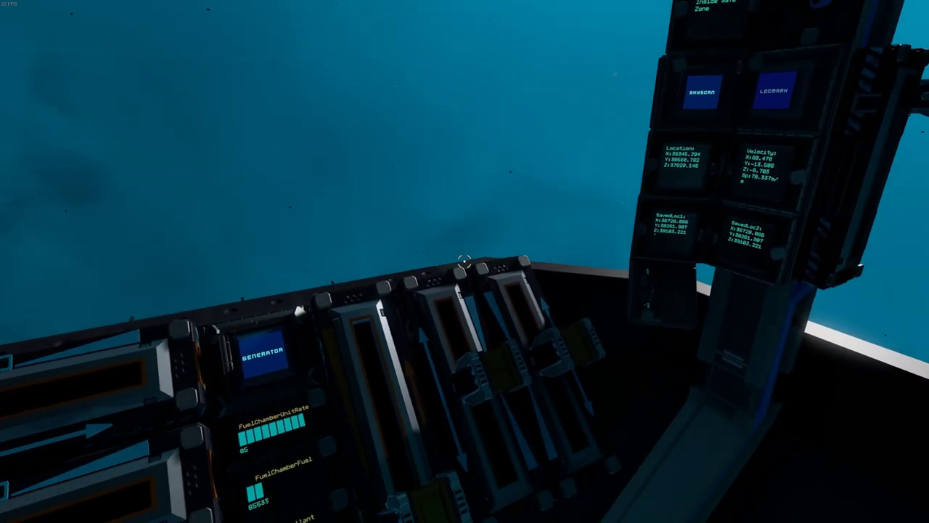
Bring up the game menu, browse Settings, and return to the game menu.
{"action": "key", "text": "Escape"}
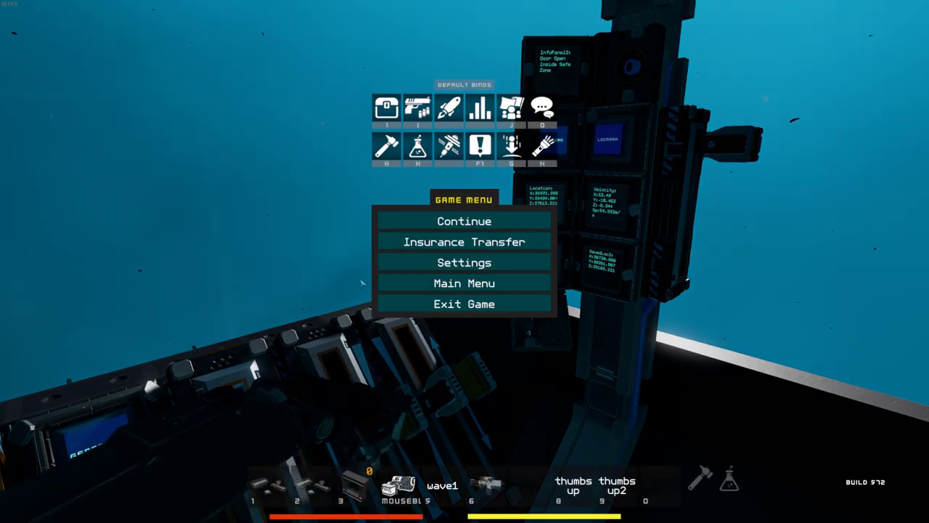
{"action": "mouse_move", "coordinate": [465, 261]}
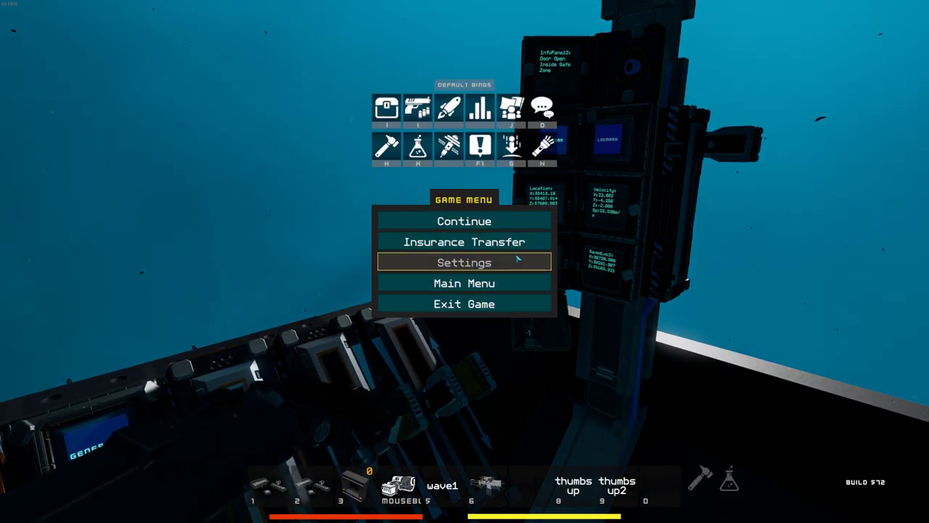
{"action": "left_click", "coordinate": [464, 261]}
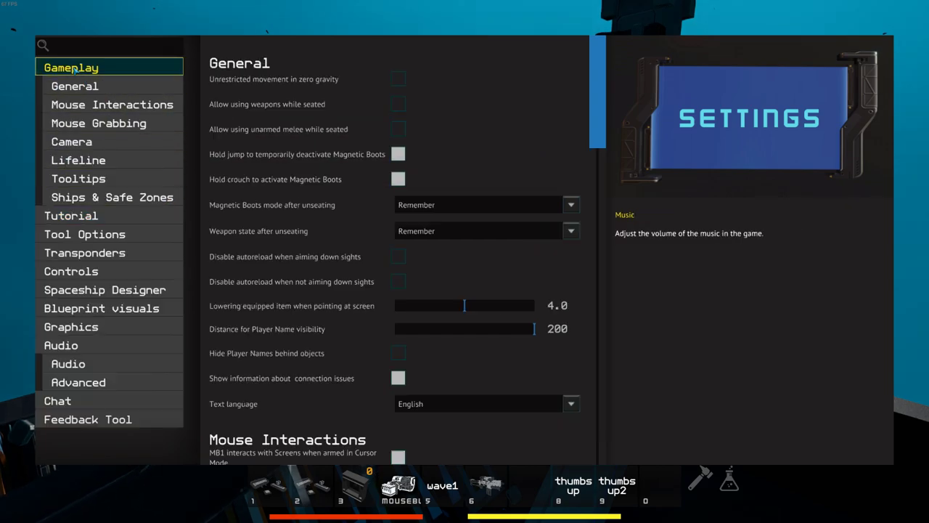
{"action": "mouse_move", "coordinate": [86, 345]}
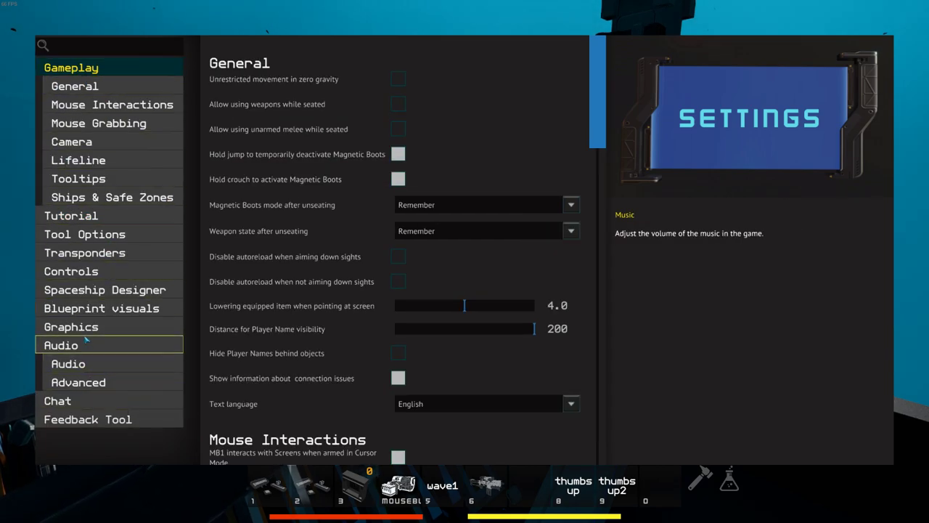
{"action": "left_click", "coordinate": [71, 326]}
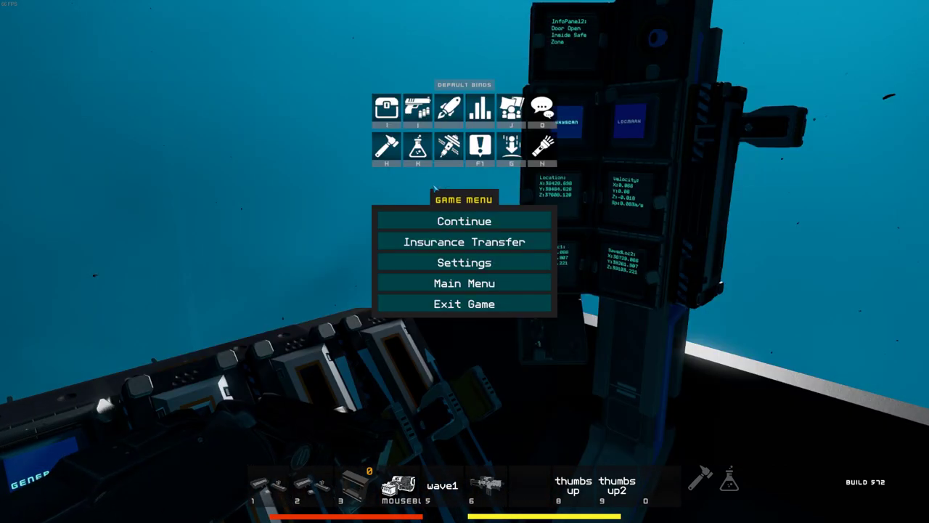
Choose Continue to resume play and leave the cockpit.
{"action": "left_click", "coordinate": [465, 220]}
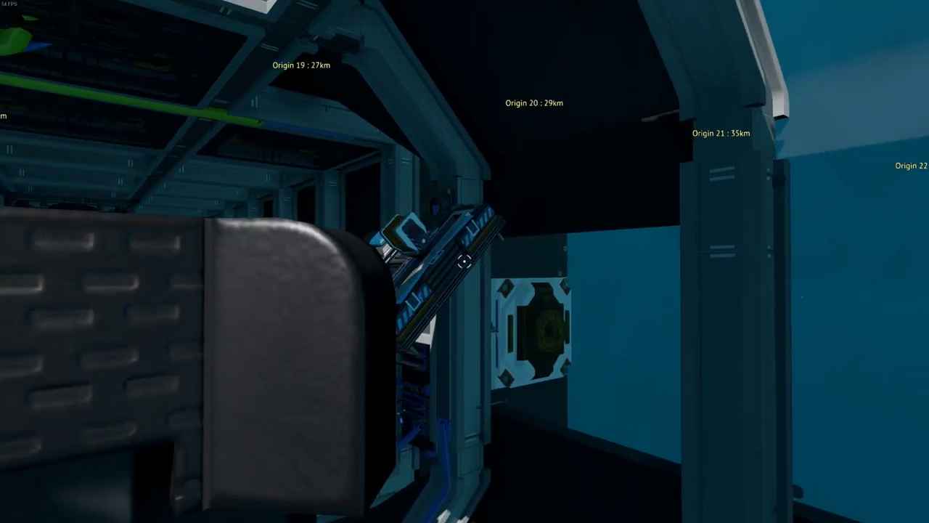
{"action": "mouse_move", "coordinate": [464, 261]}
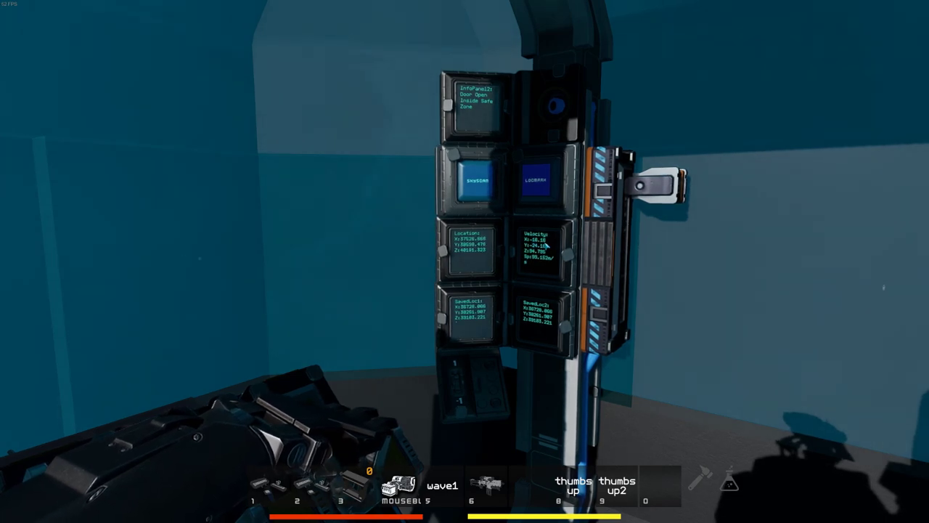
{"action": "mouse_move", "coordinate": [465, 261]}
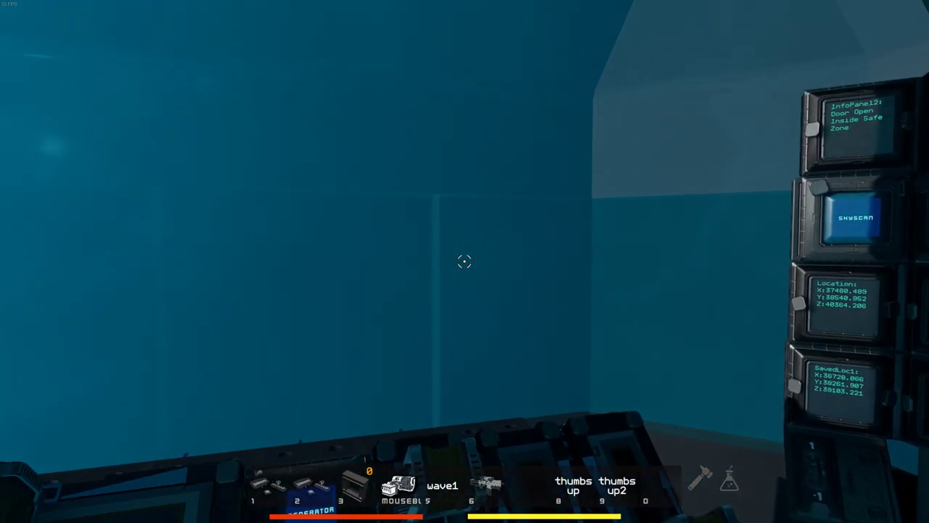